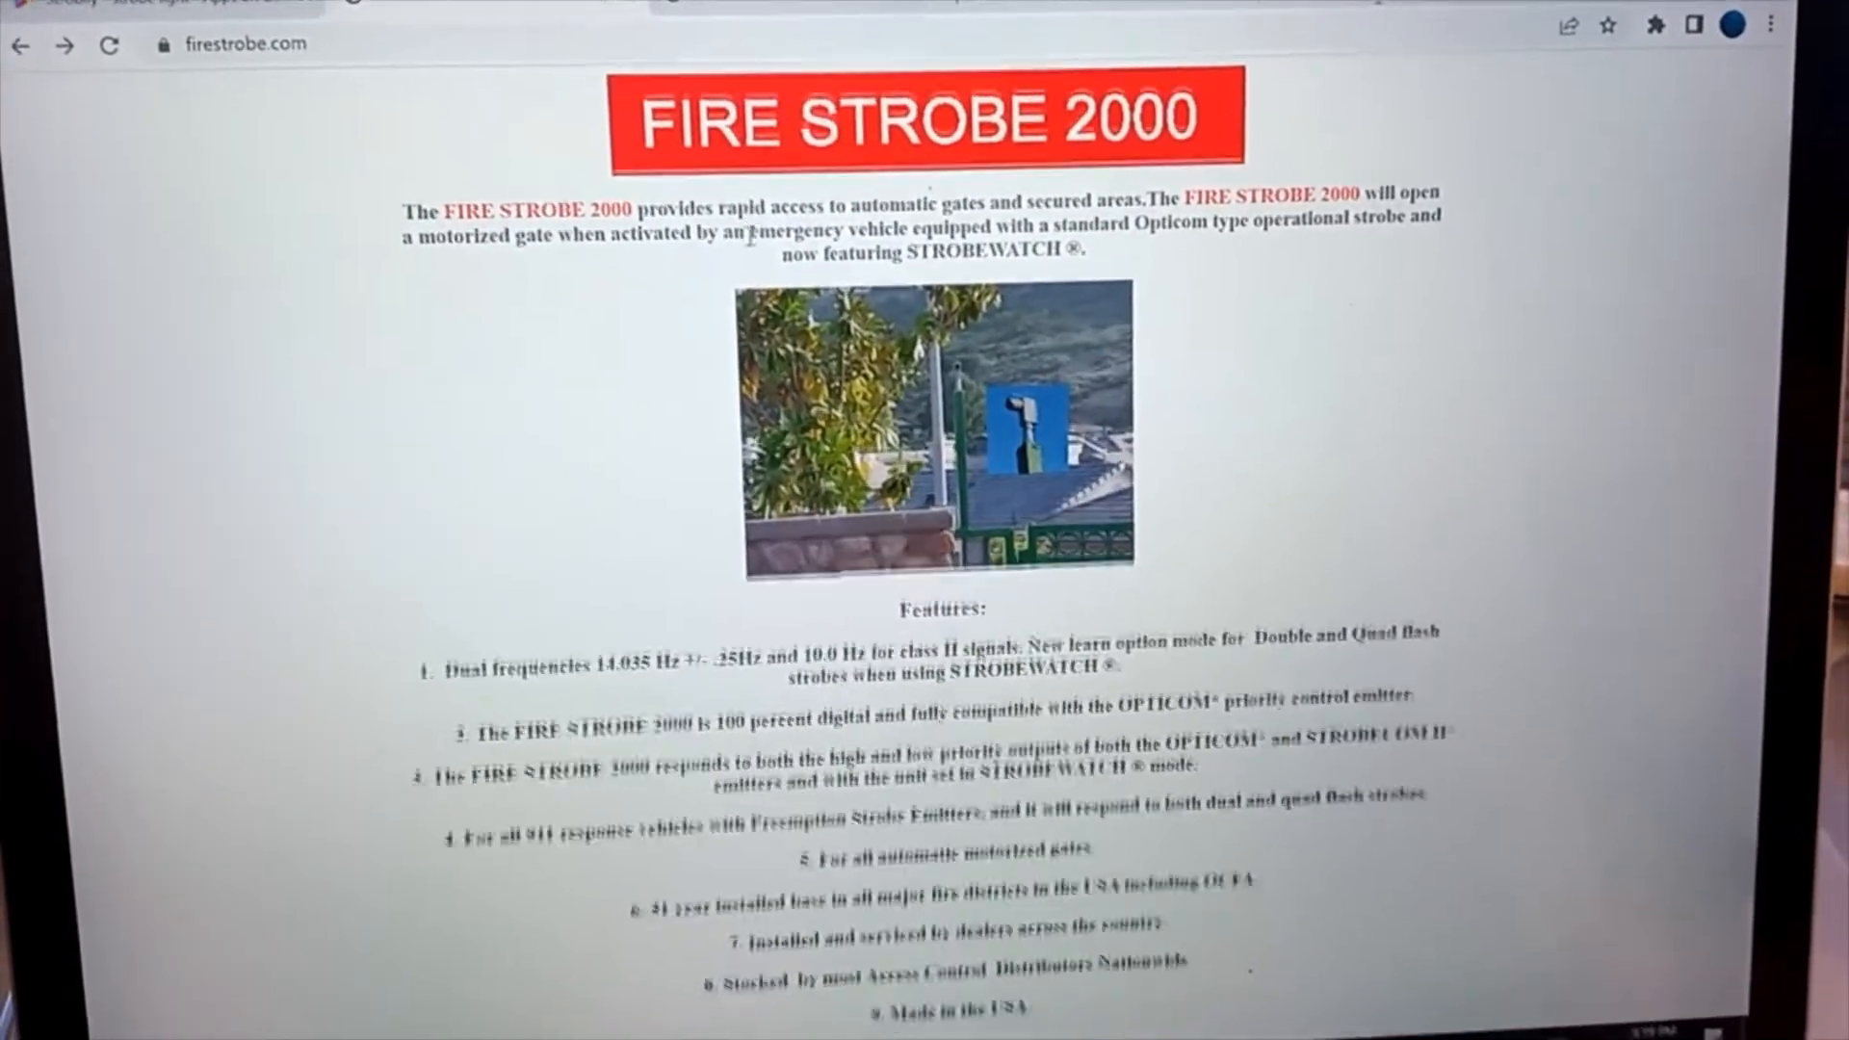
Scroll the Fire Strobe 2000 kit page down to the free Android strobe tester app link.
scroll("down", 3)
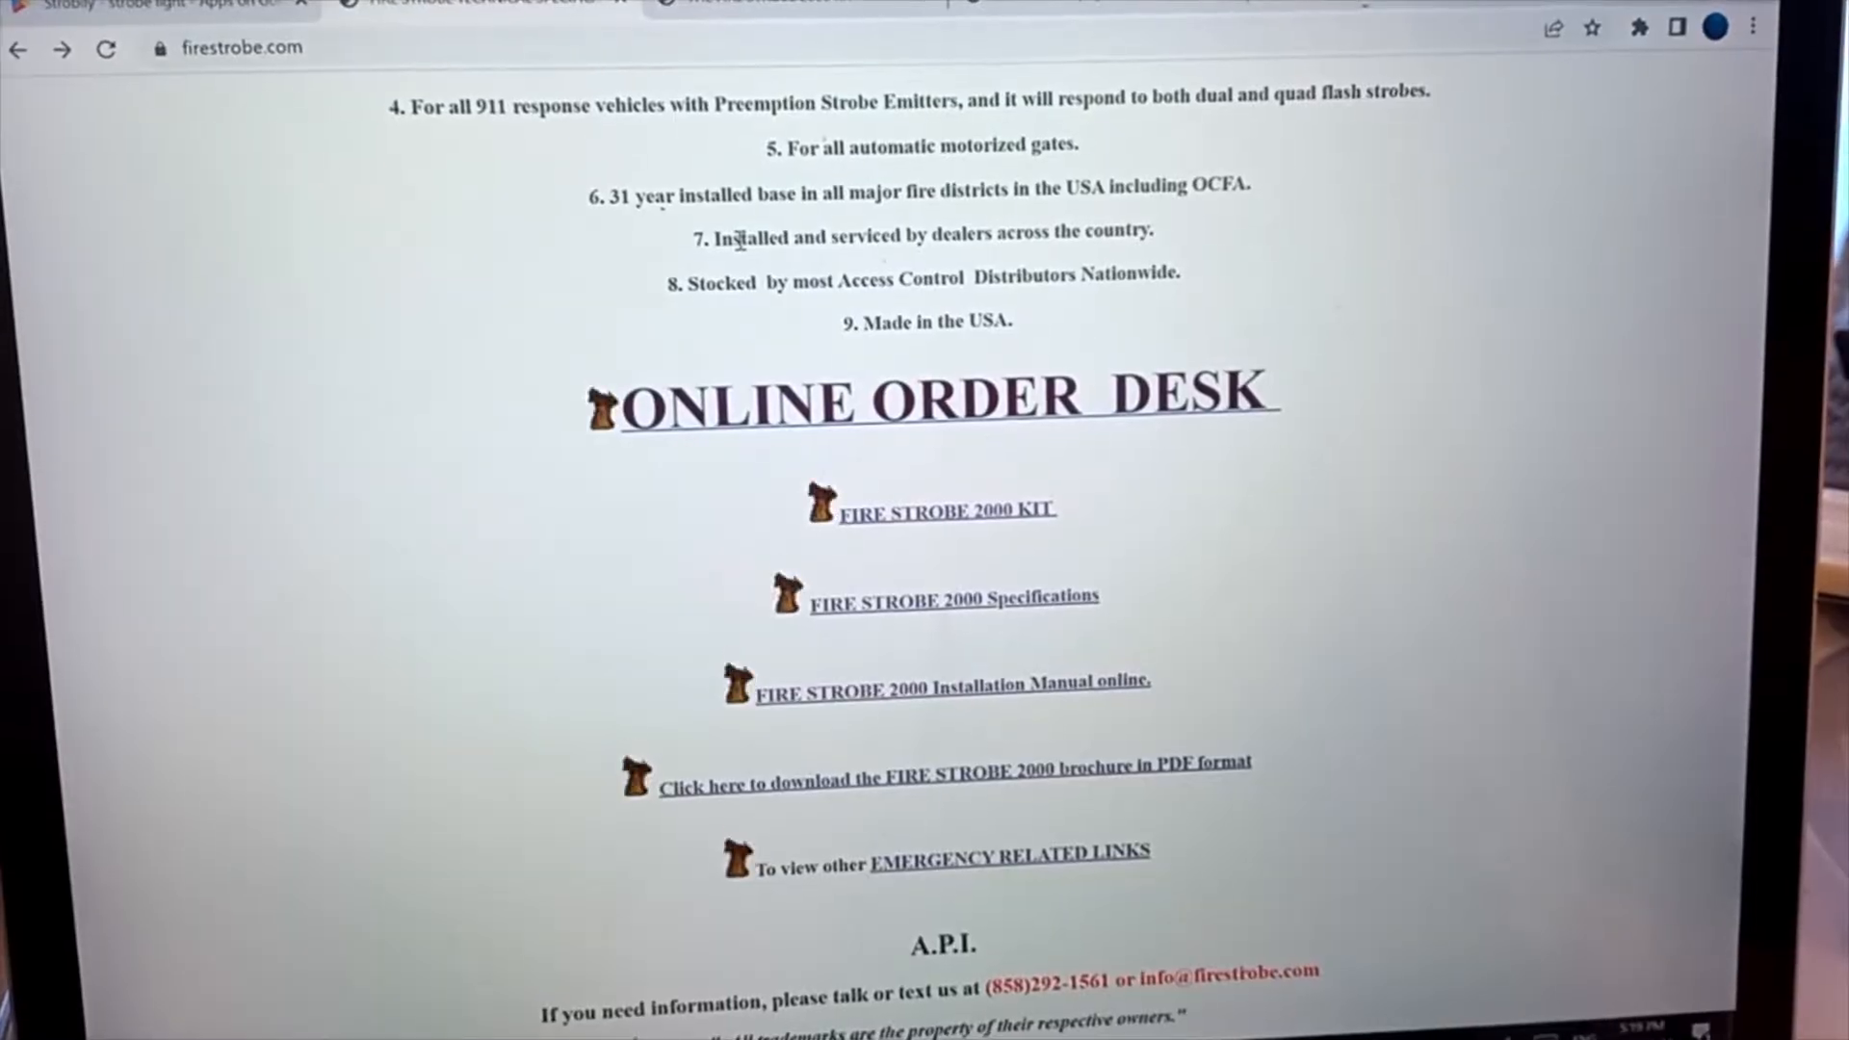
scroll("down", 3)
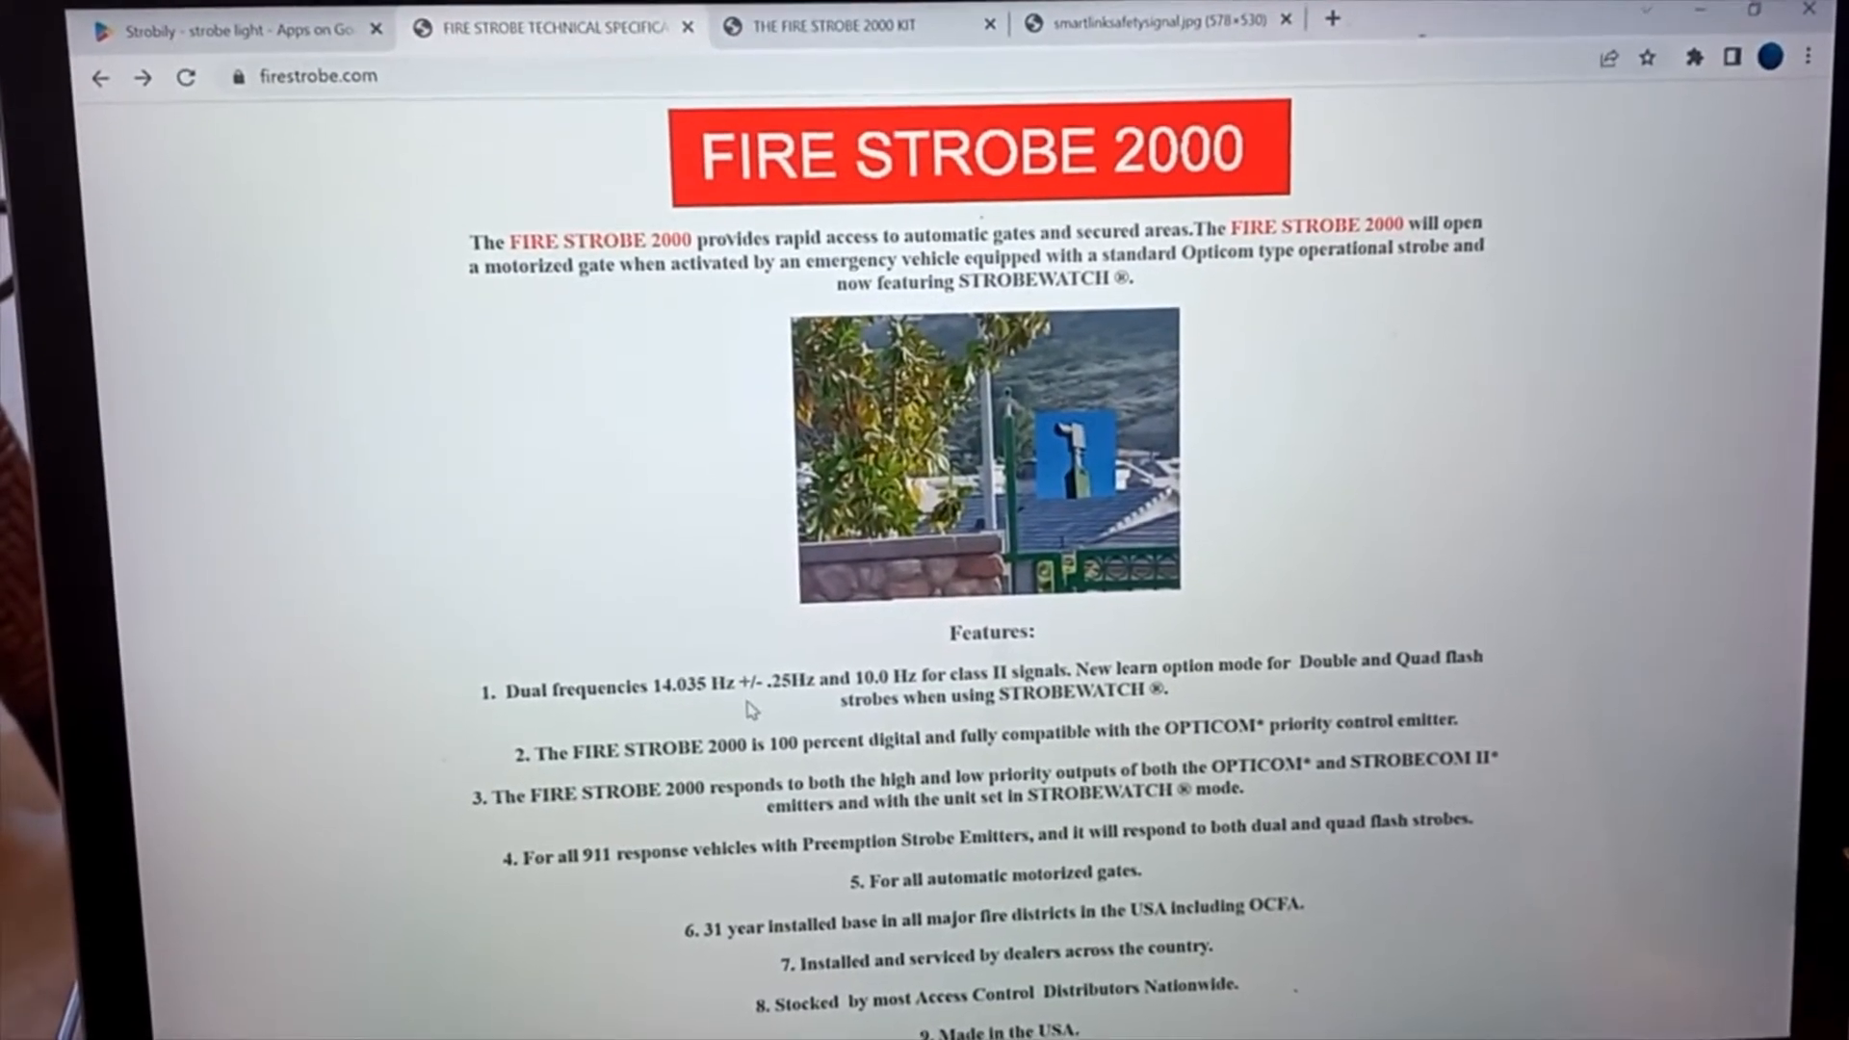
scroll("down", 3)
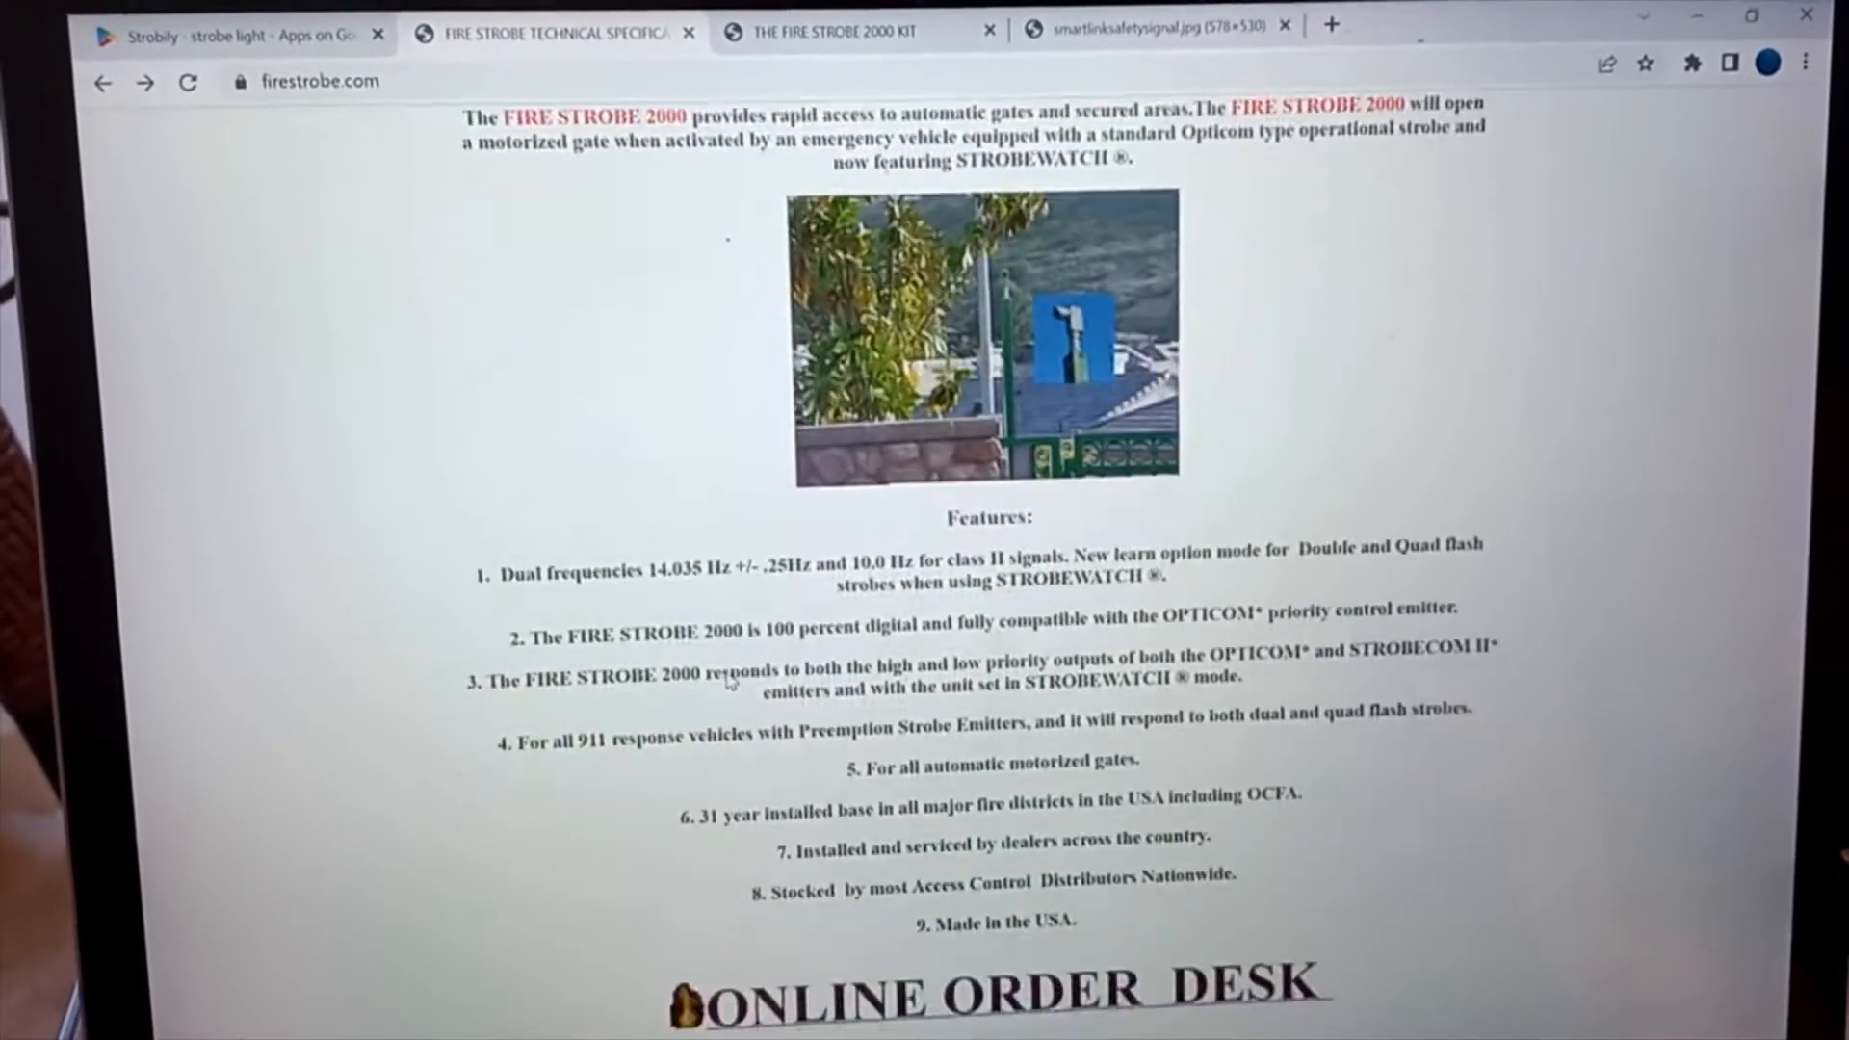
scroll("down", 3)
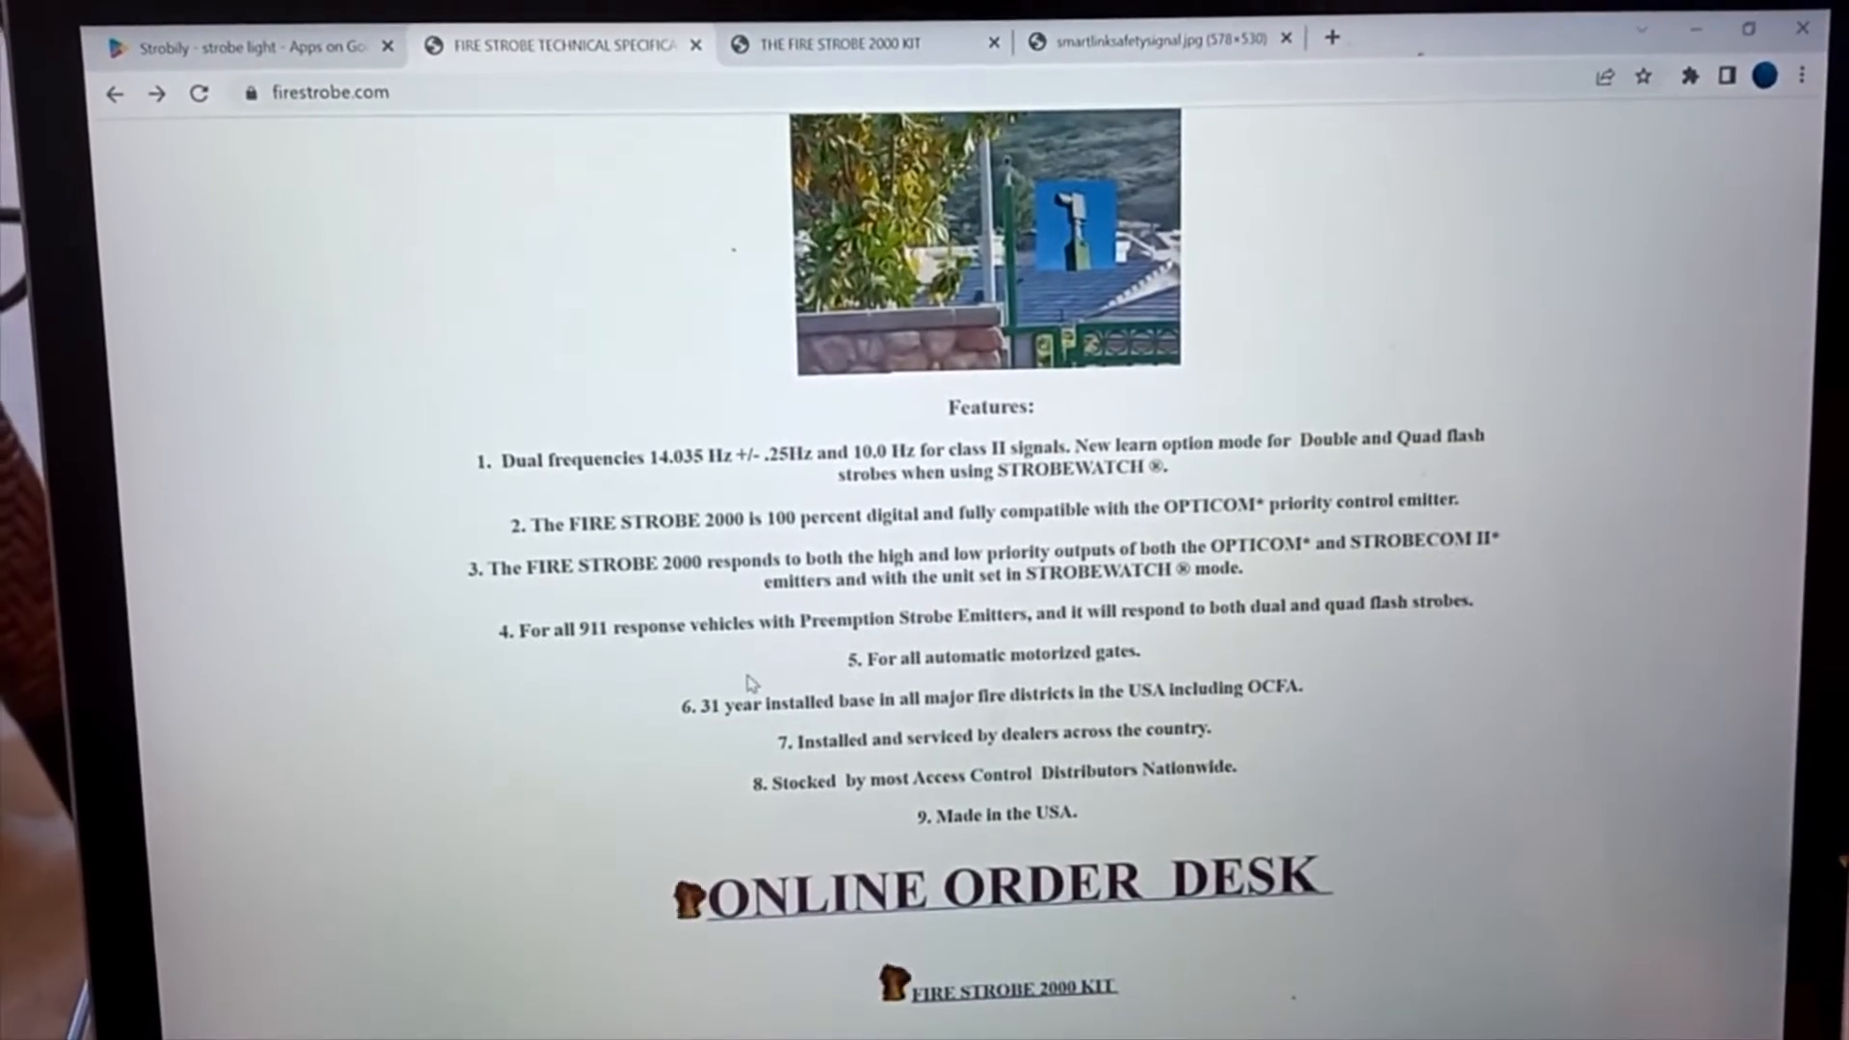
scroll("down", 3)
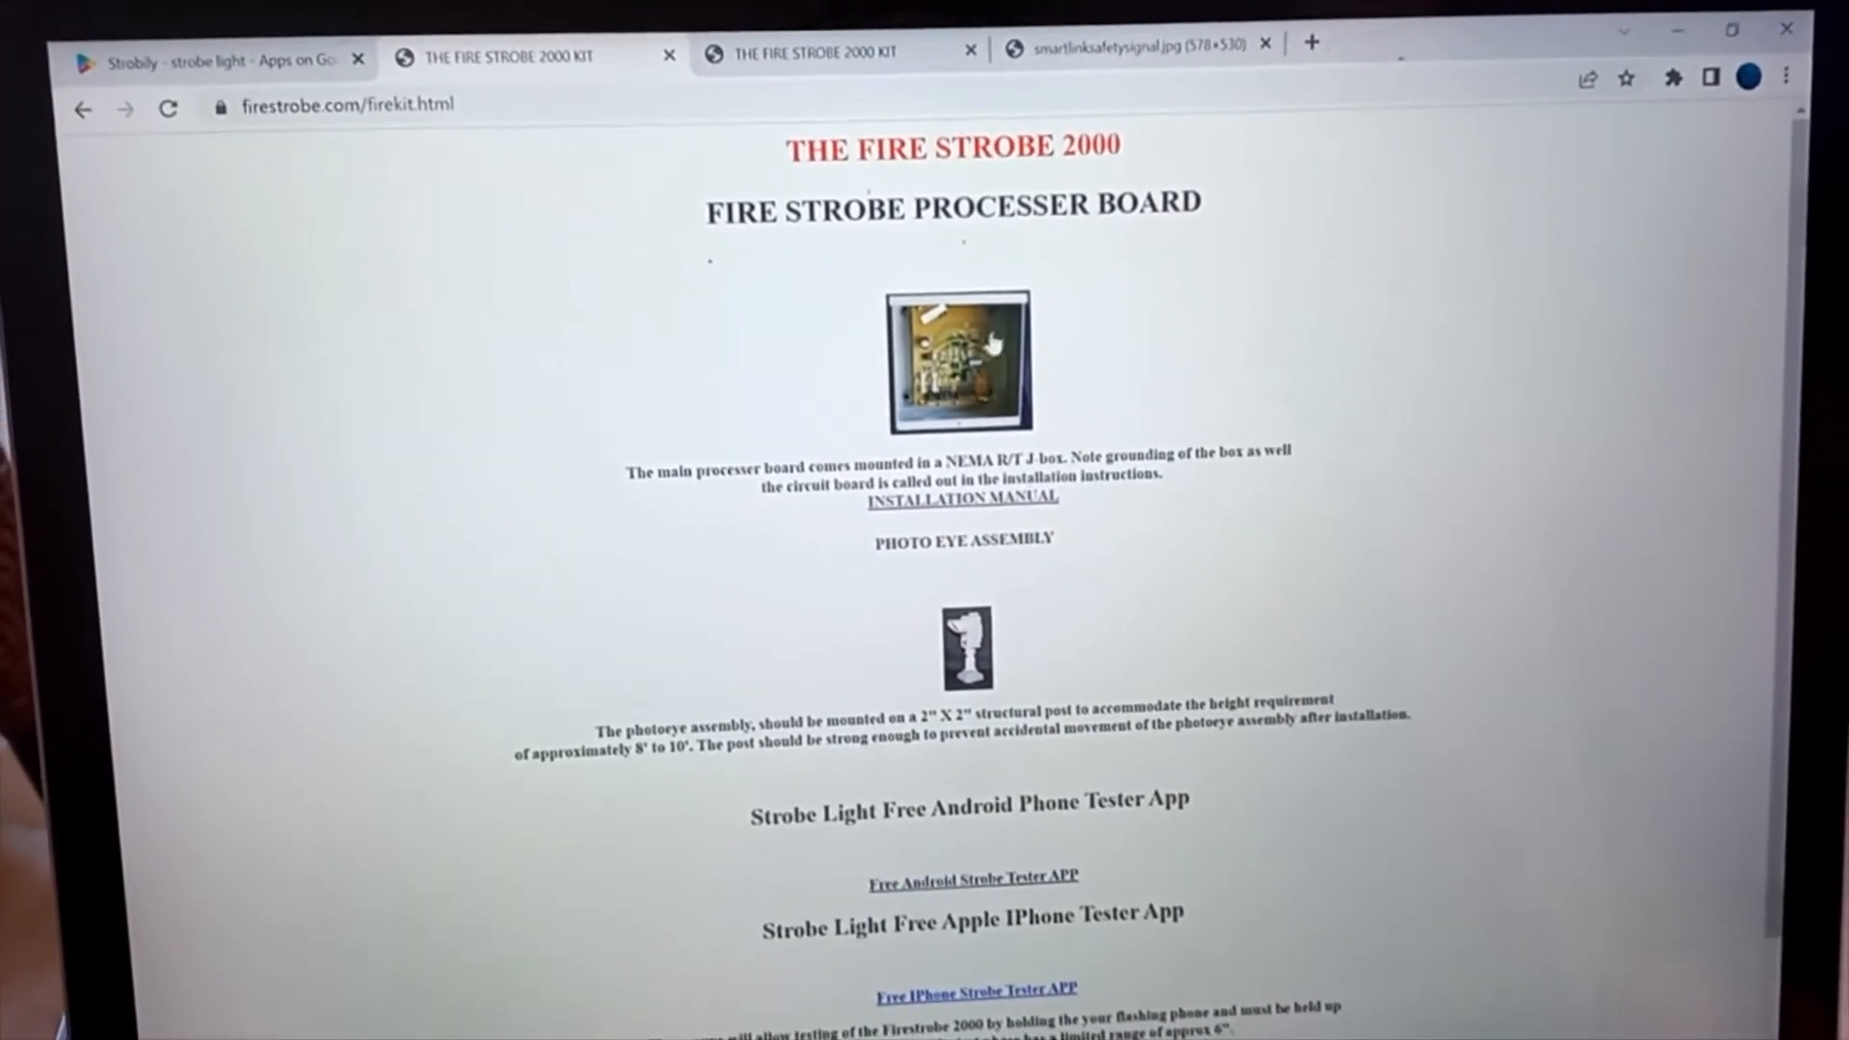
scroll("down", 3)
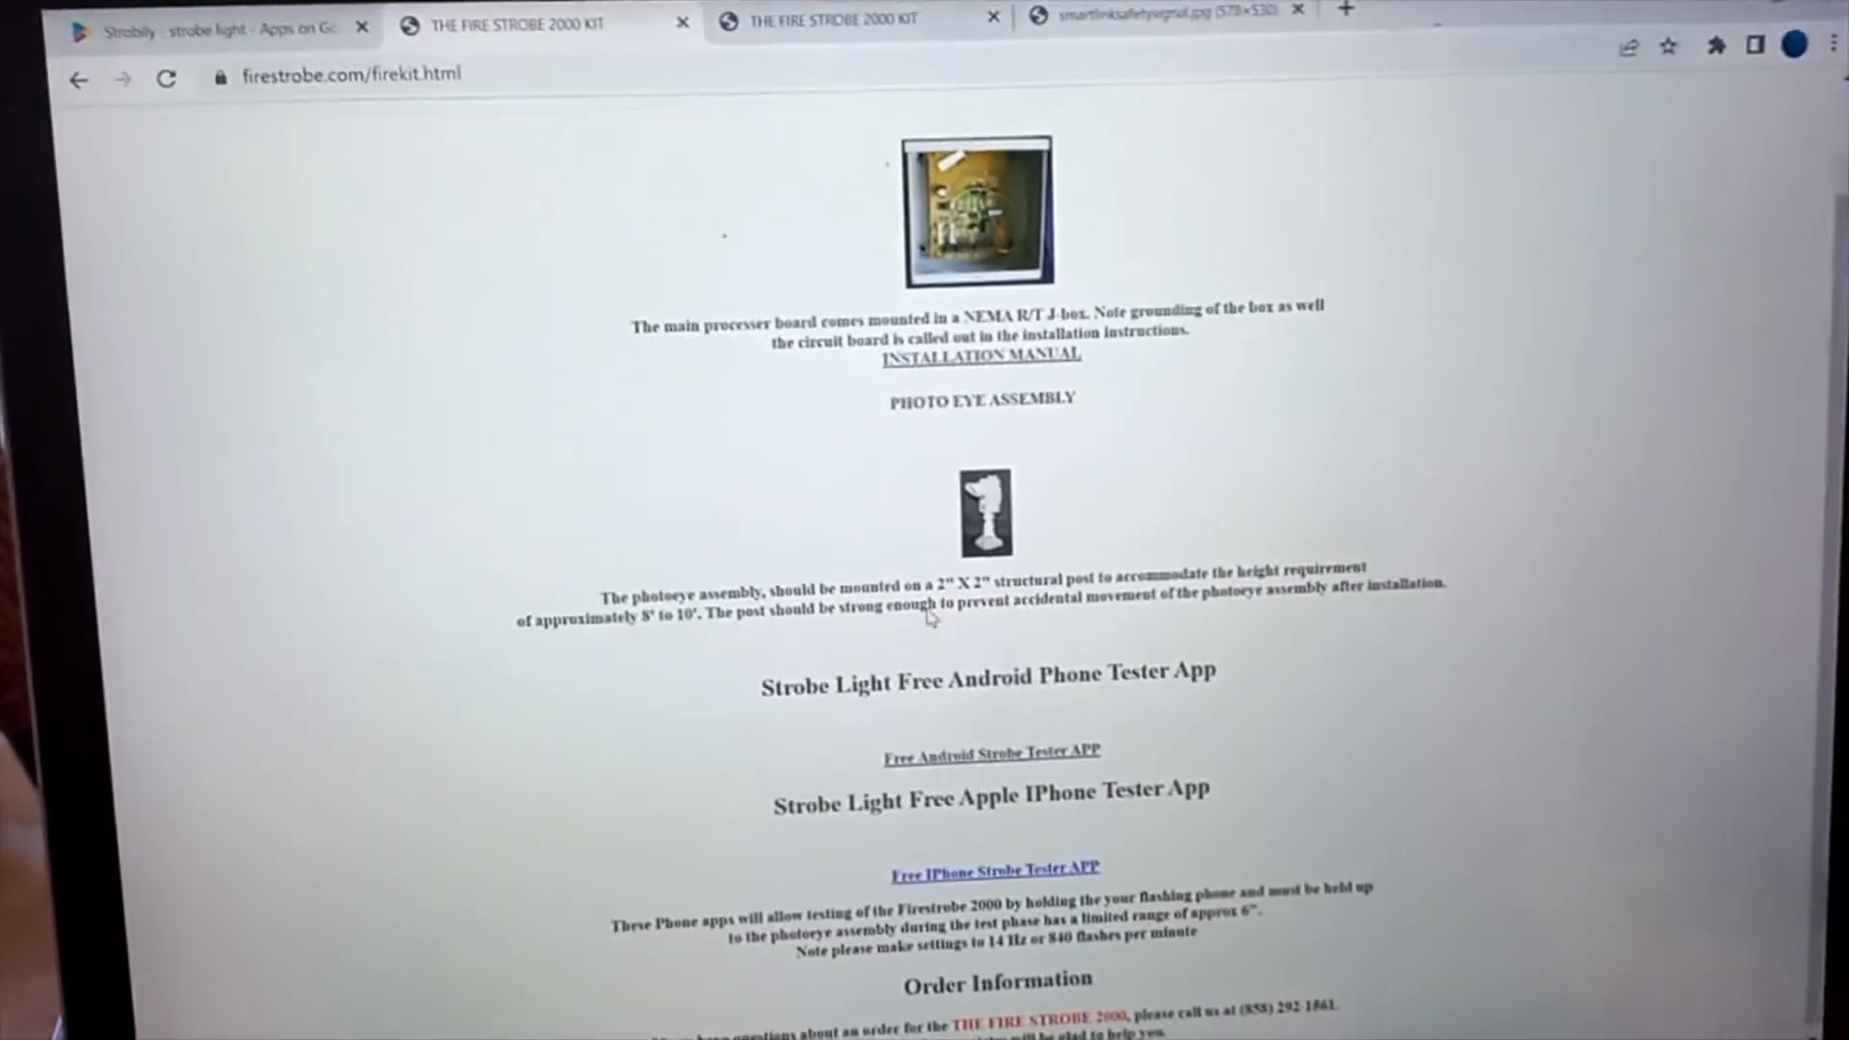
scroll("down", 3)
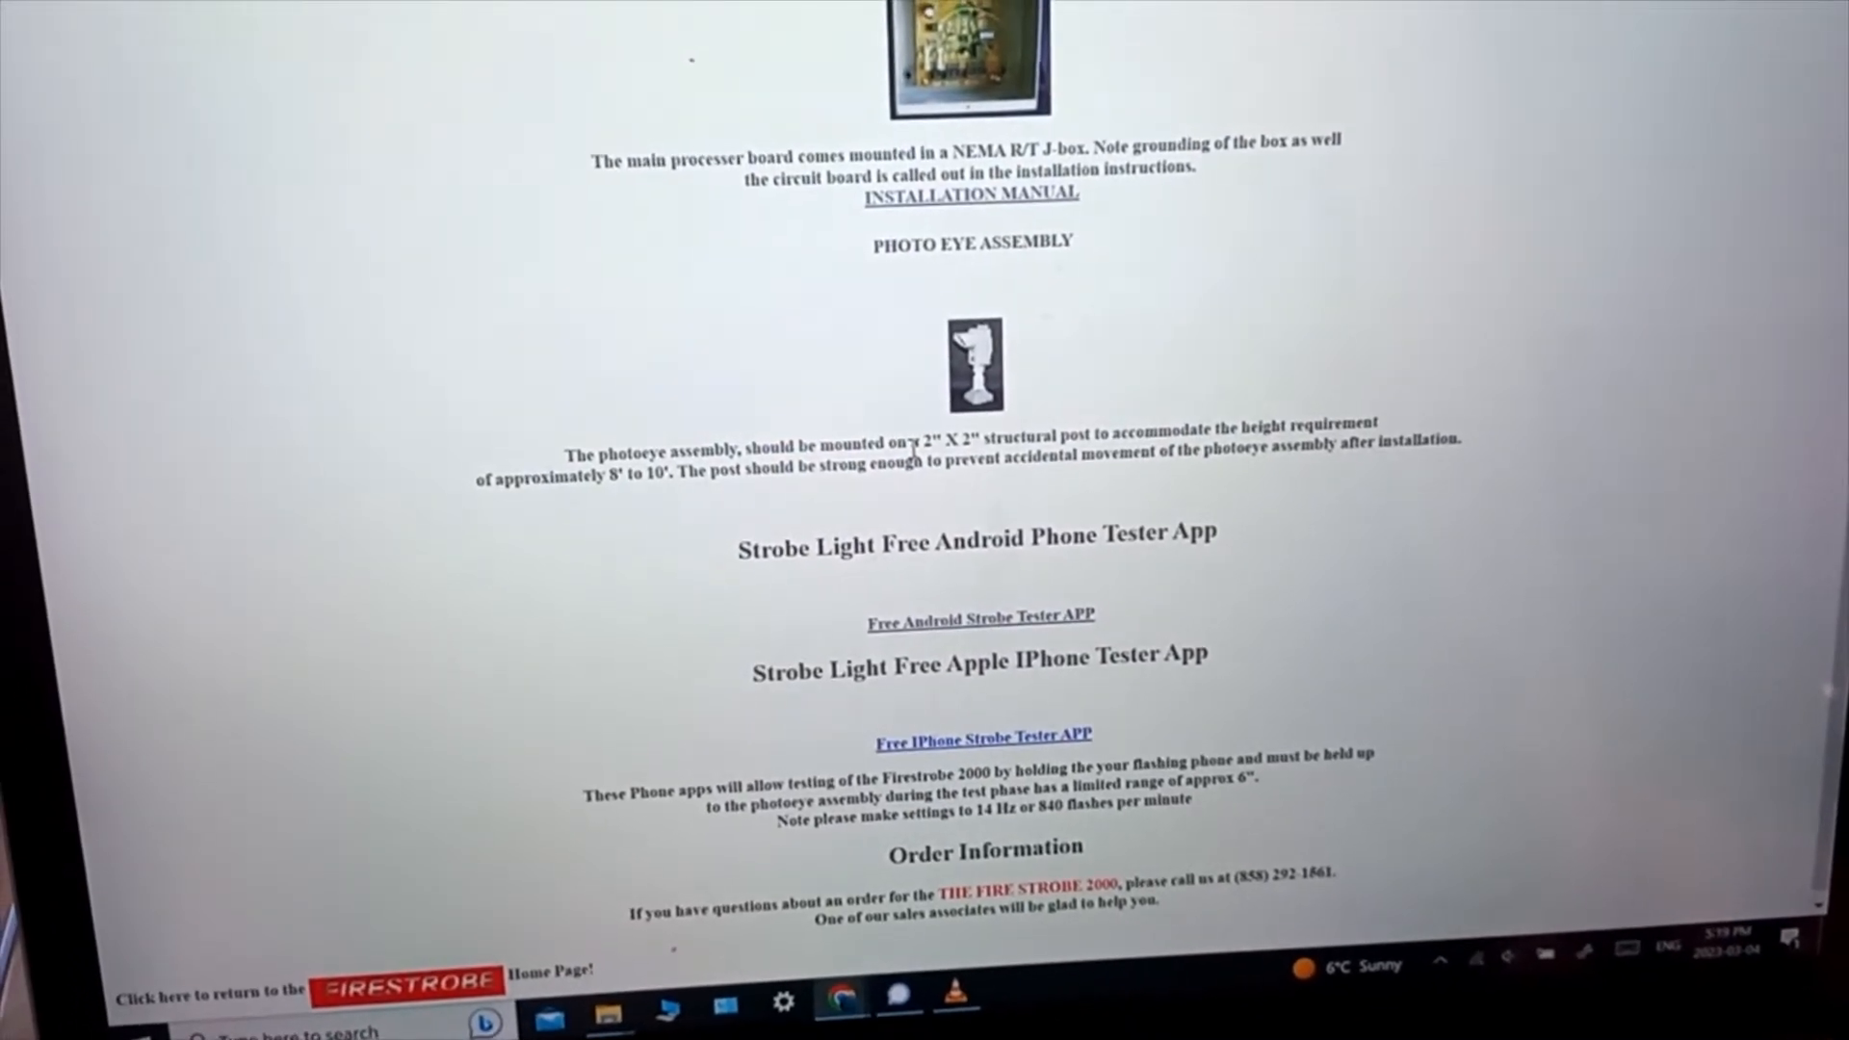
scroll("down", 3)
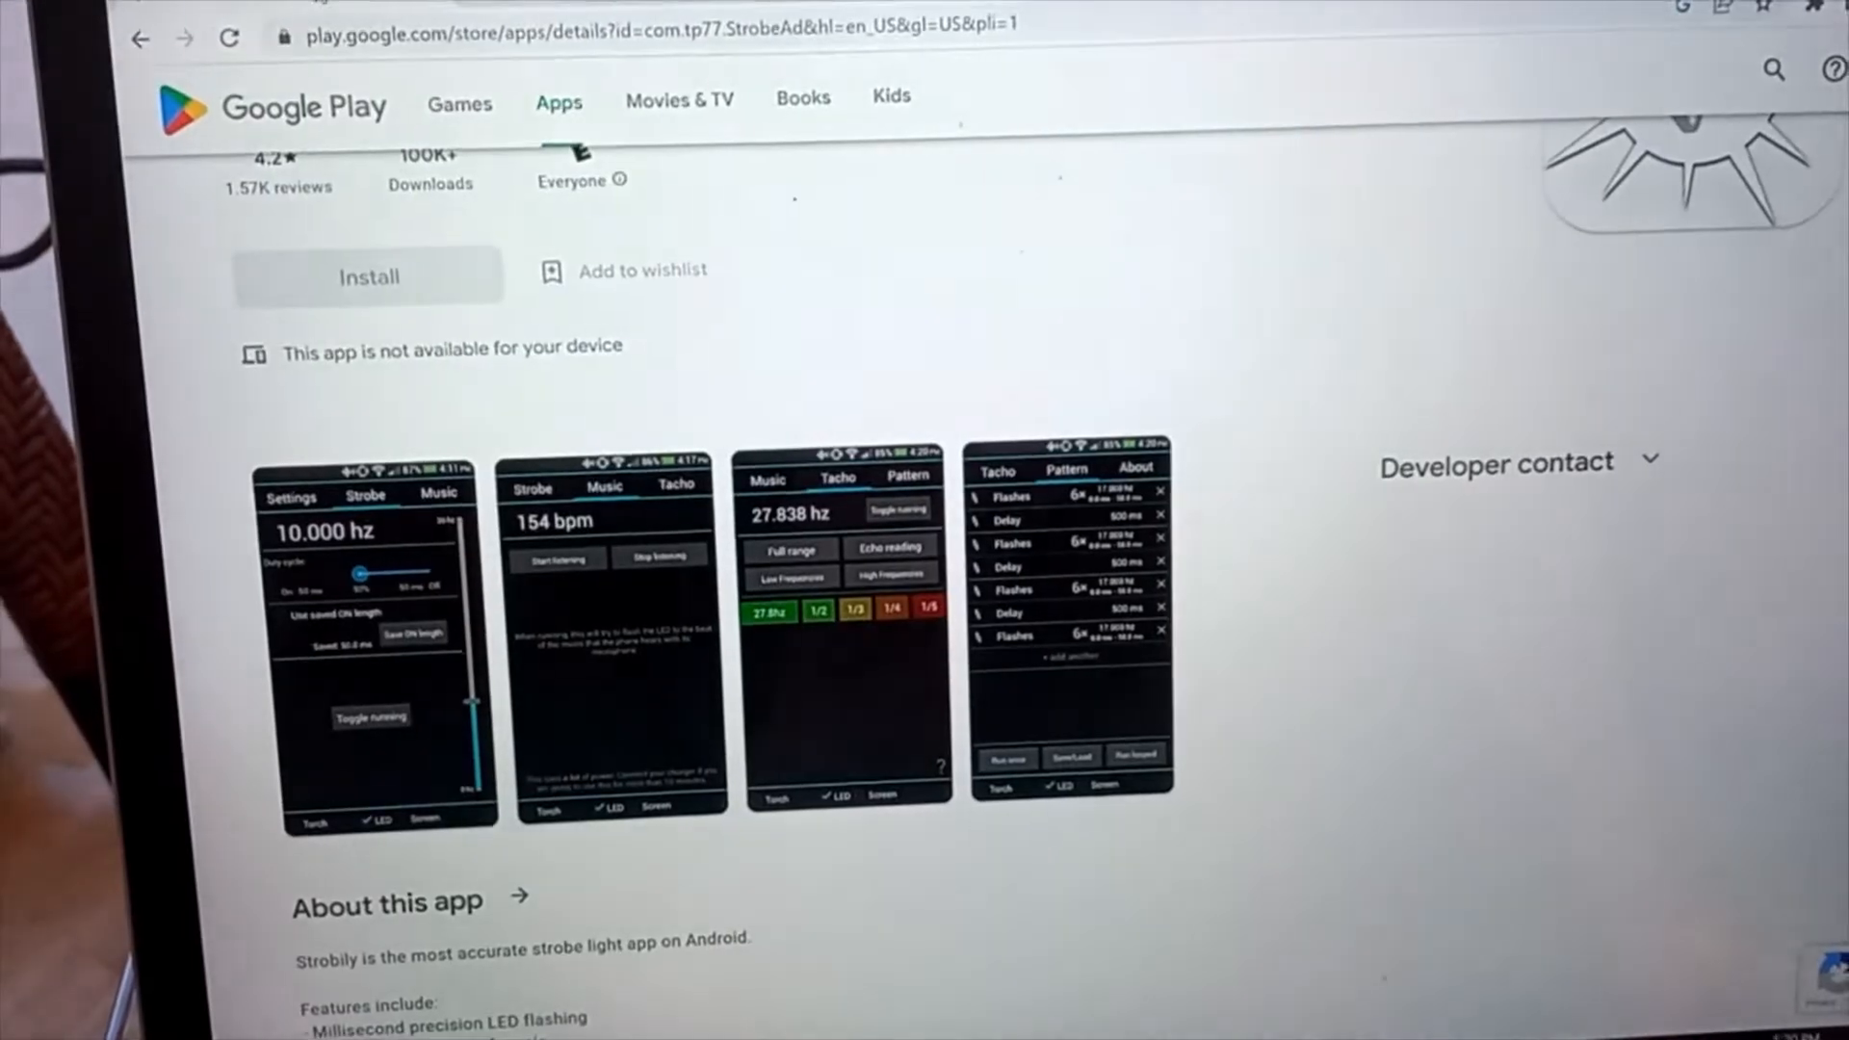
scroll("down", 3)
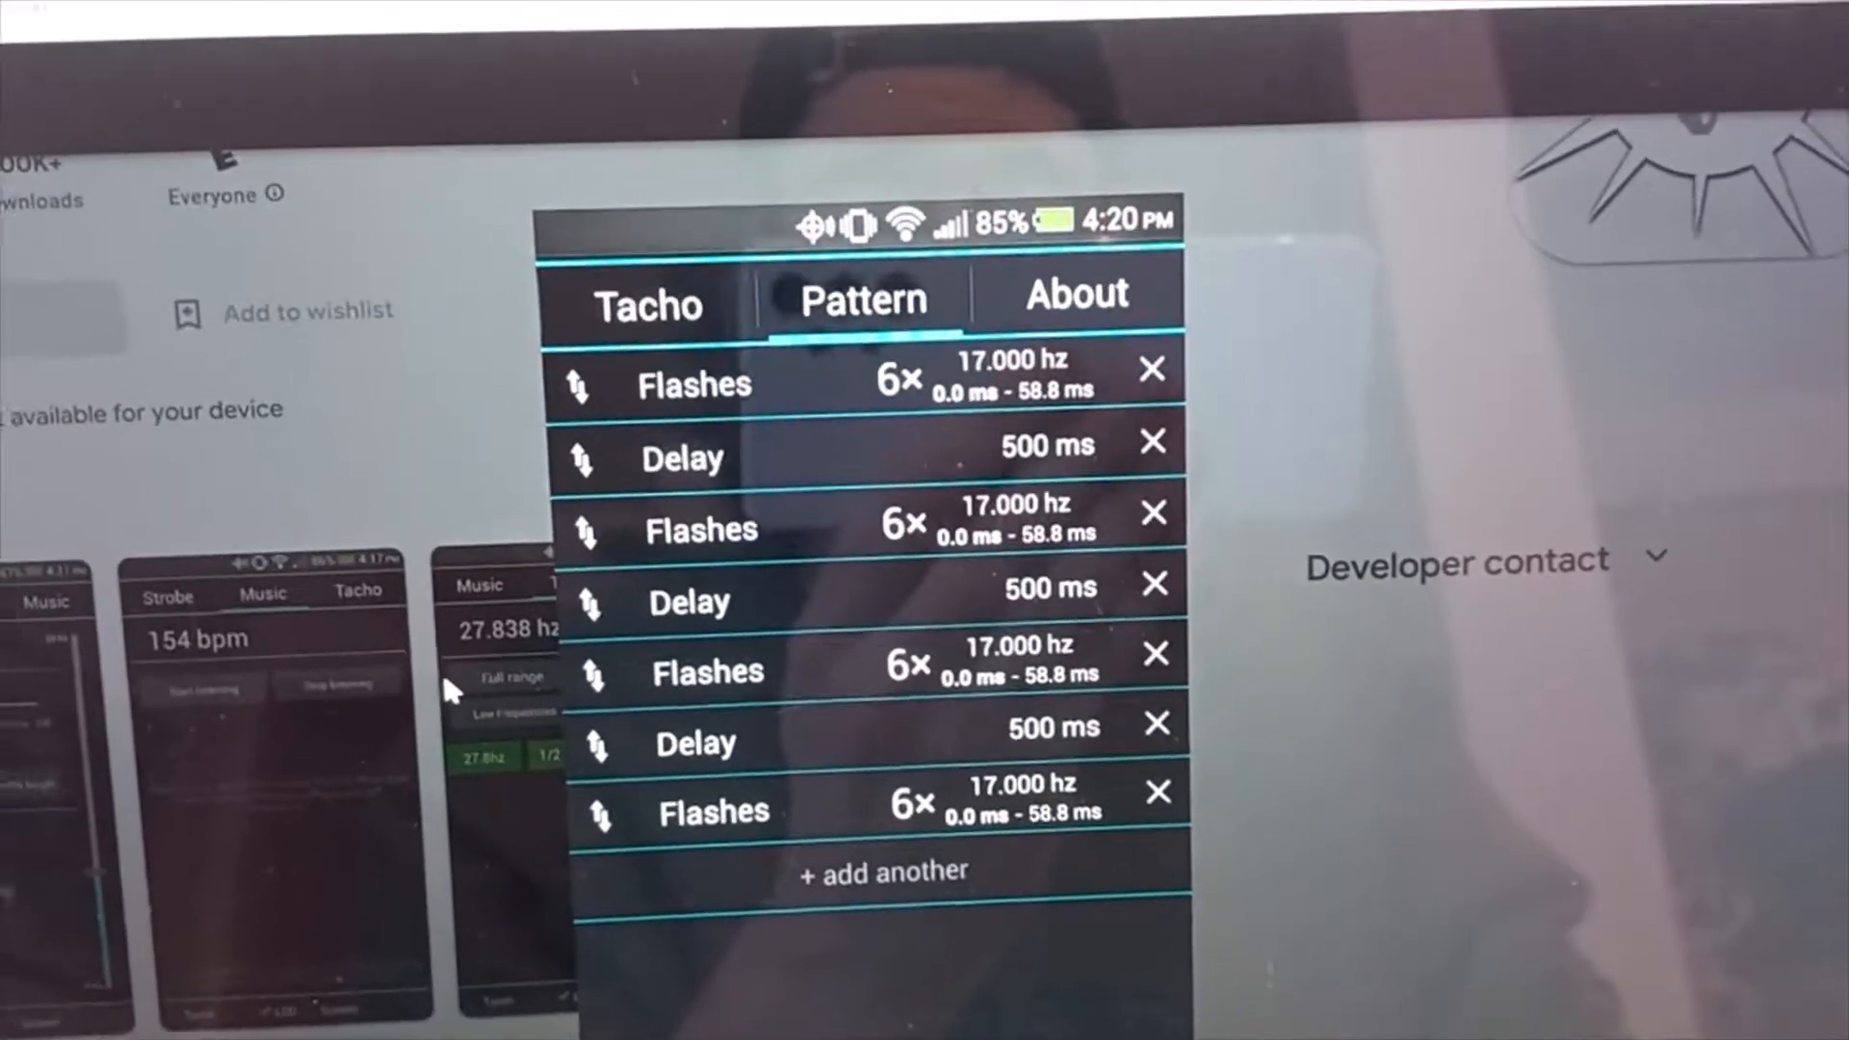
scroll("down", 3)
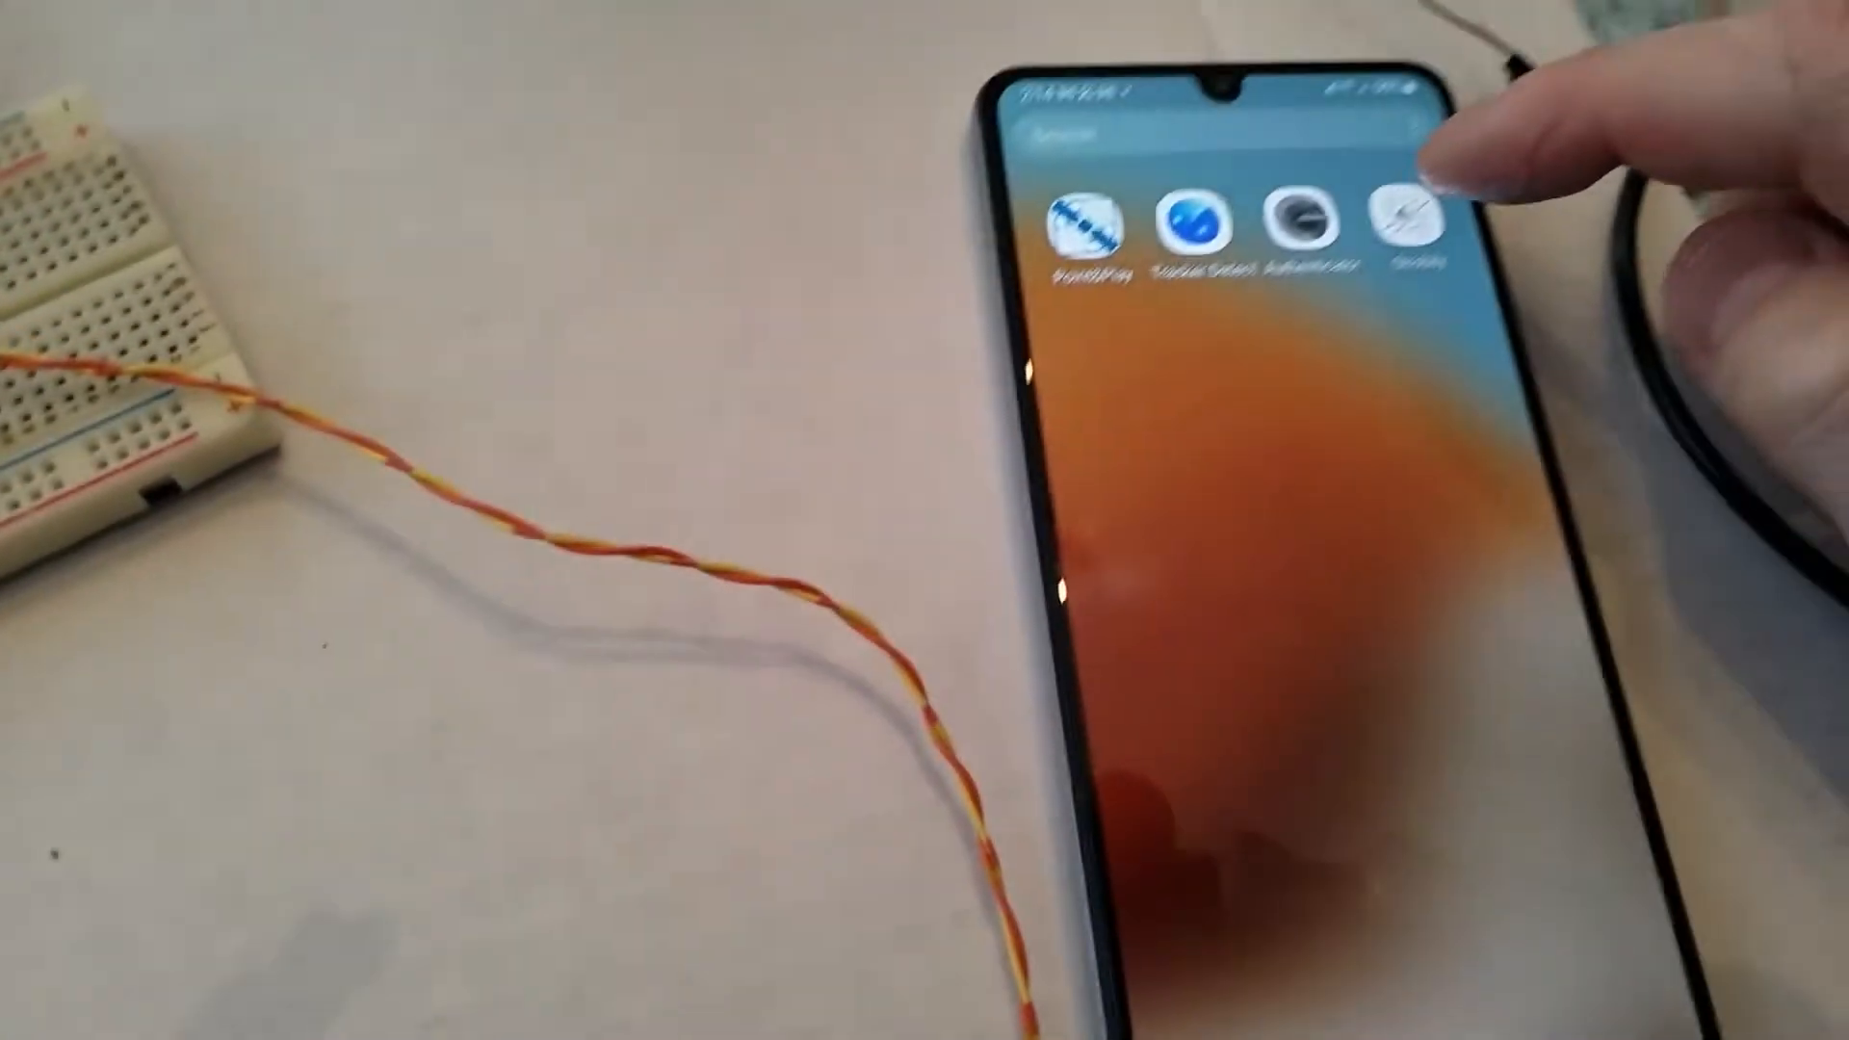
Launch Strobily from the phone home screen onto its Pattern tab with LED output ticked.
left_click(1410, 212)
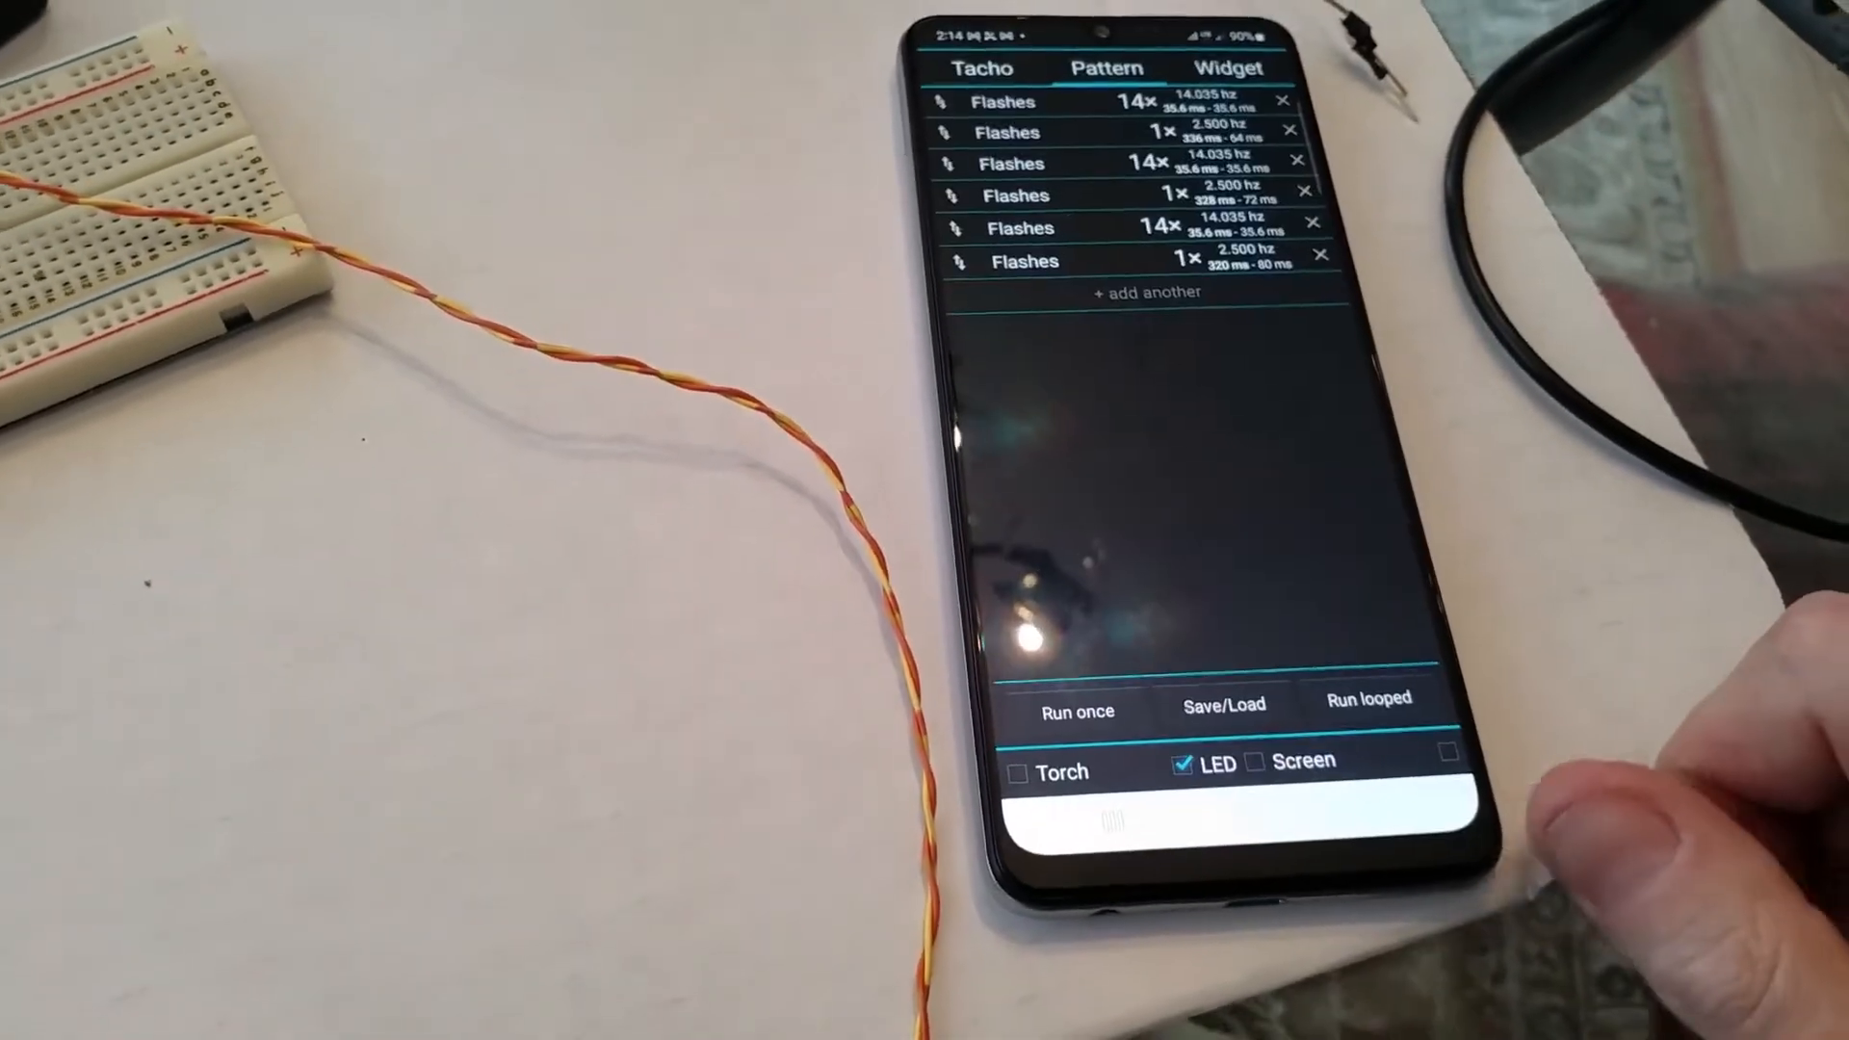